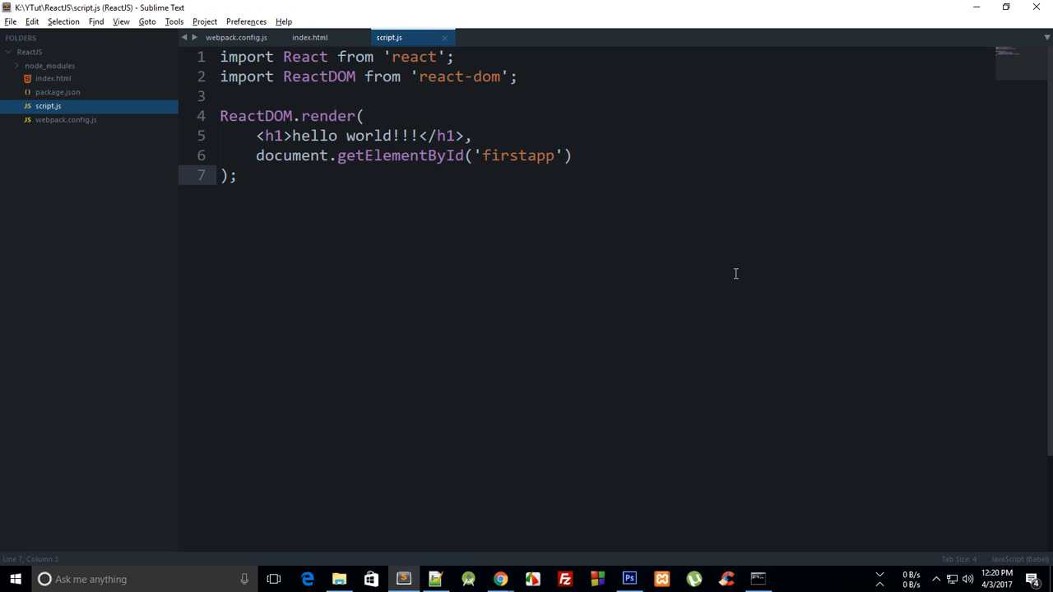
Open DevTools on the babel-sublime page and expand the header's button and svg nodes.
{"action": "left_click", "coordinate": [237, 174]}
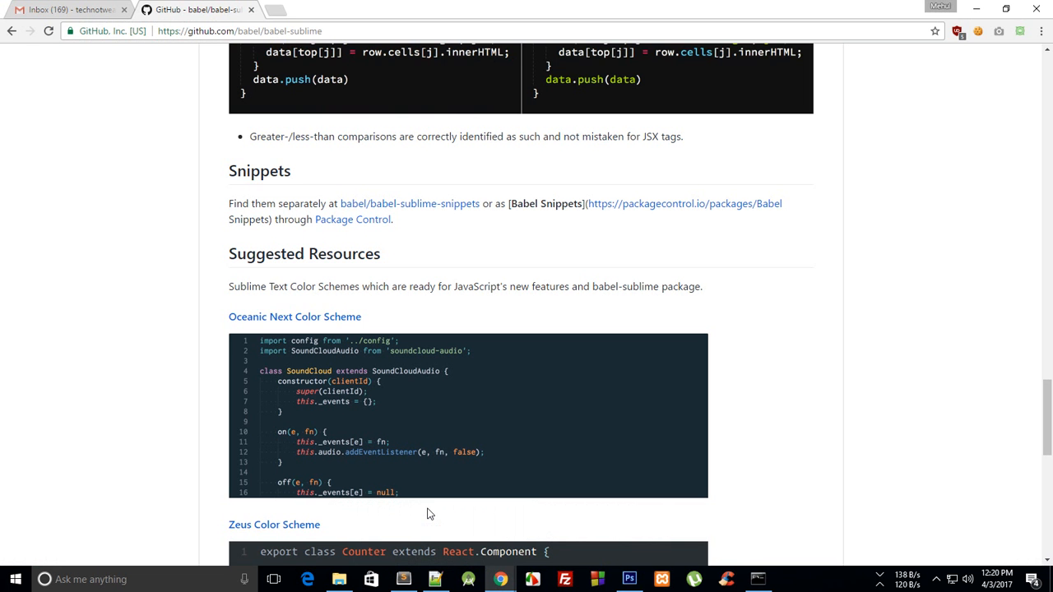
{"action": "key", "text": "F12"}
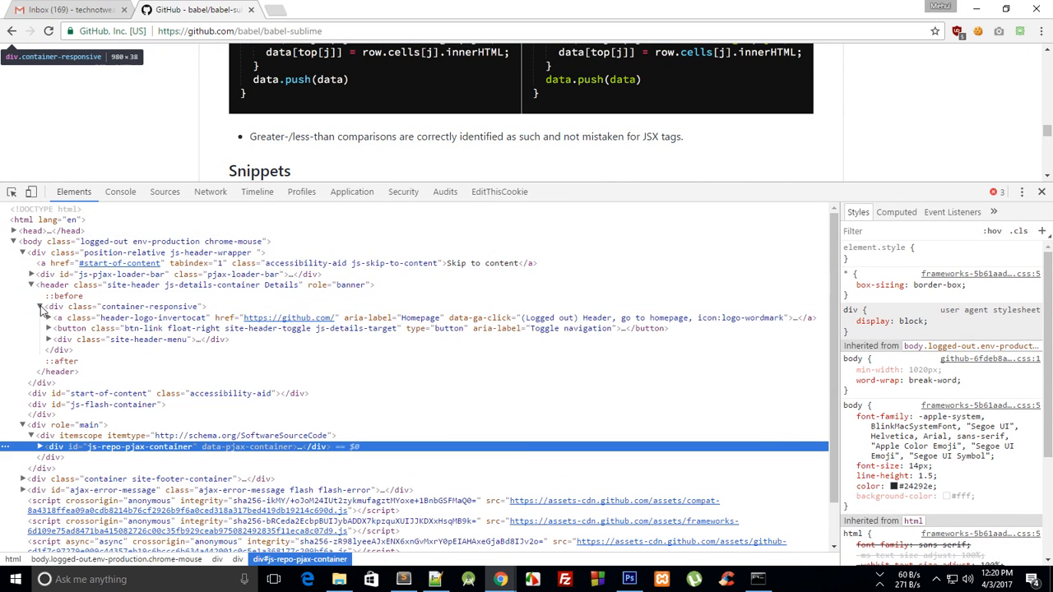
{"action": "left_click", "coordinate": [50, 329]}
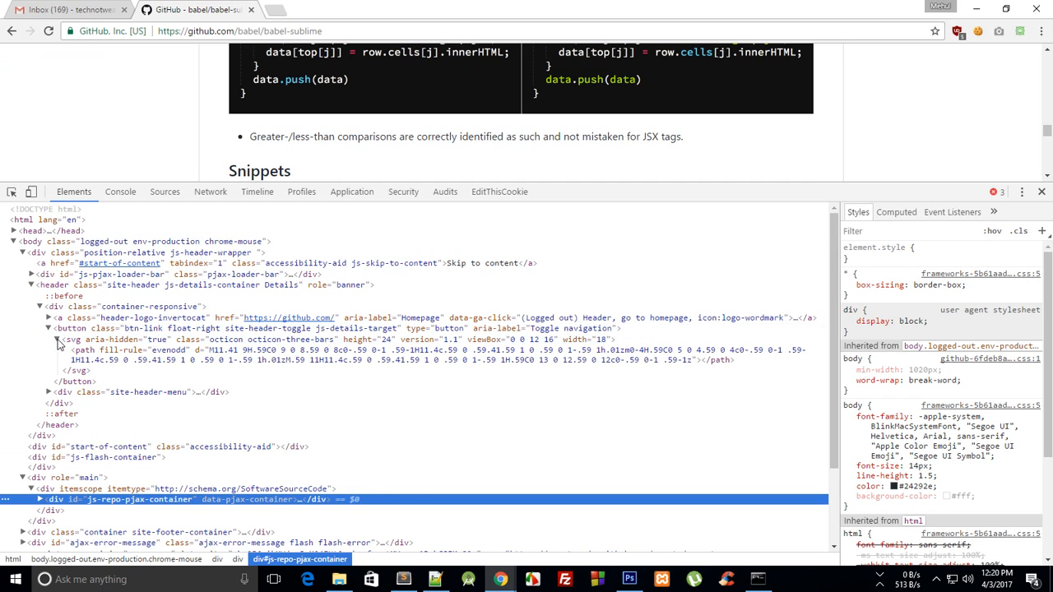
{"action": "left_click", "coordinate": [48, 391]}
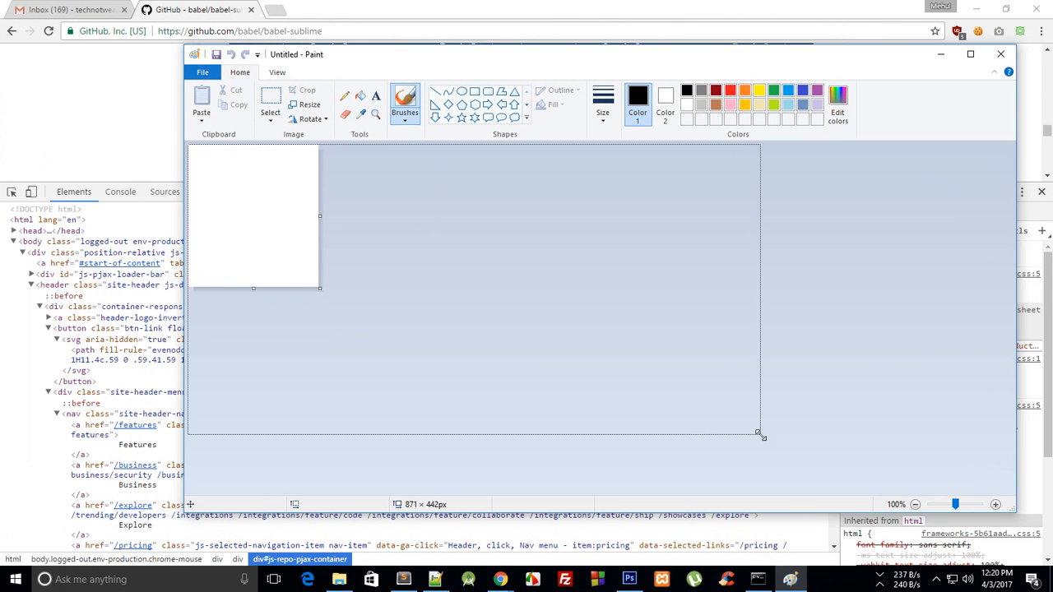
Enlarge the canvas, draw the tree's boxes and join them with connecting lines.
{"action": "left_click_drag", "start_coordinate": [760, 436], "coordinate": [868, 454]}
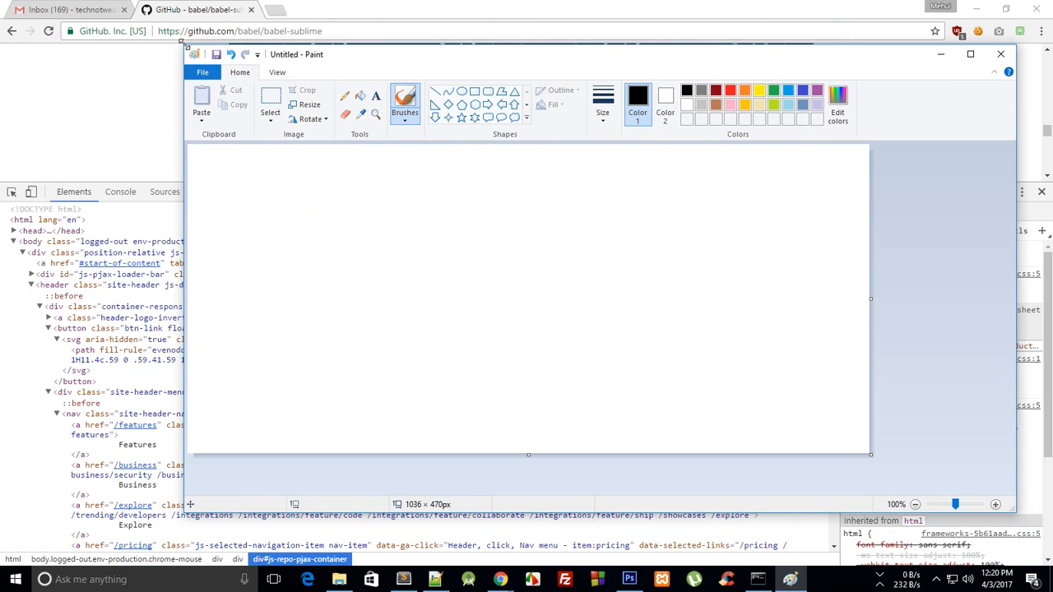
{"action": "left_click_drag", "start_coordinate": [296, 54], "coordinate": [403, 72]}
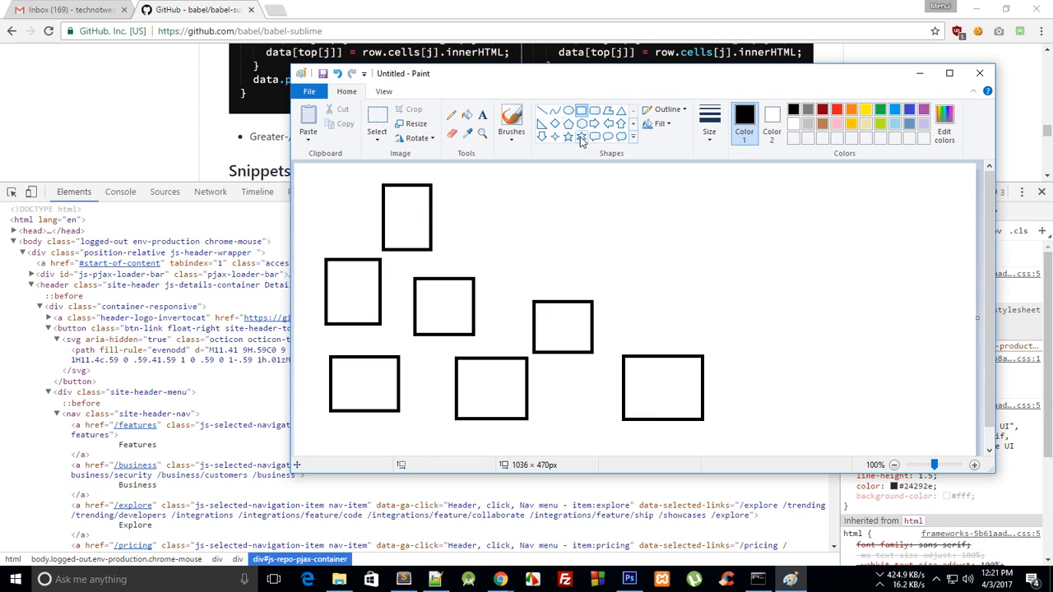
{"action": "mouse_move", "coordinate": [582, 169]}
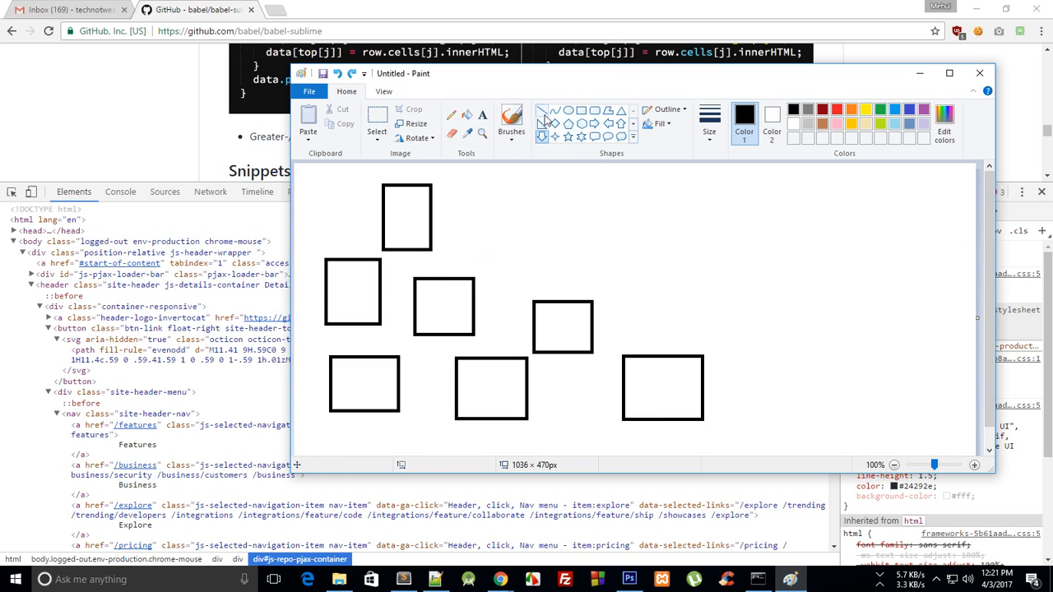
{"action": "left_click_drag", "start_coordinate": [414, 250], "coordinate": [435, 276]}
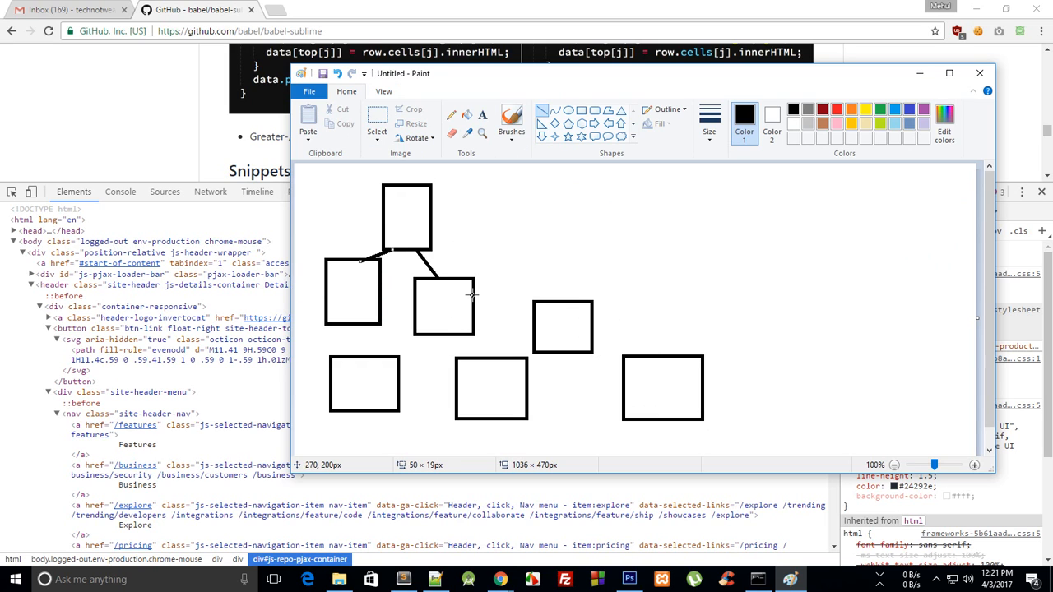
{"action": "left_click_drag", "start_coordinate": [474, 296], "coordinate": [381, 349]}
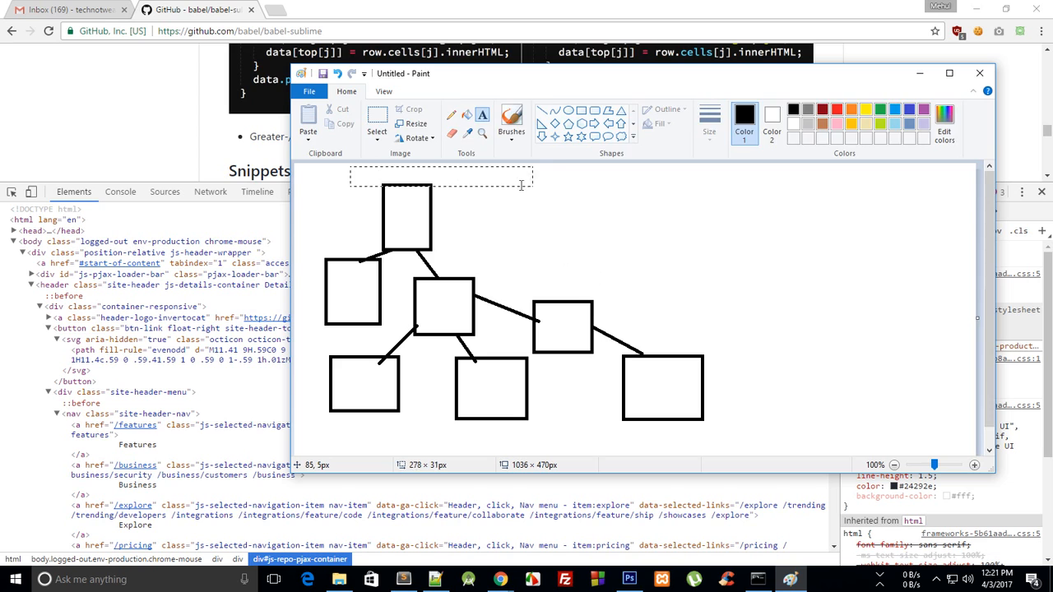
Add an ACTUAL DOM text label above the top box in a larger font.
{"action": "type", "text": "ACTUAL D"}
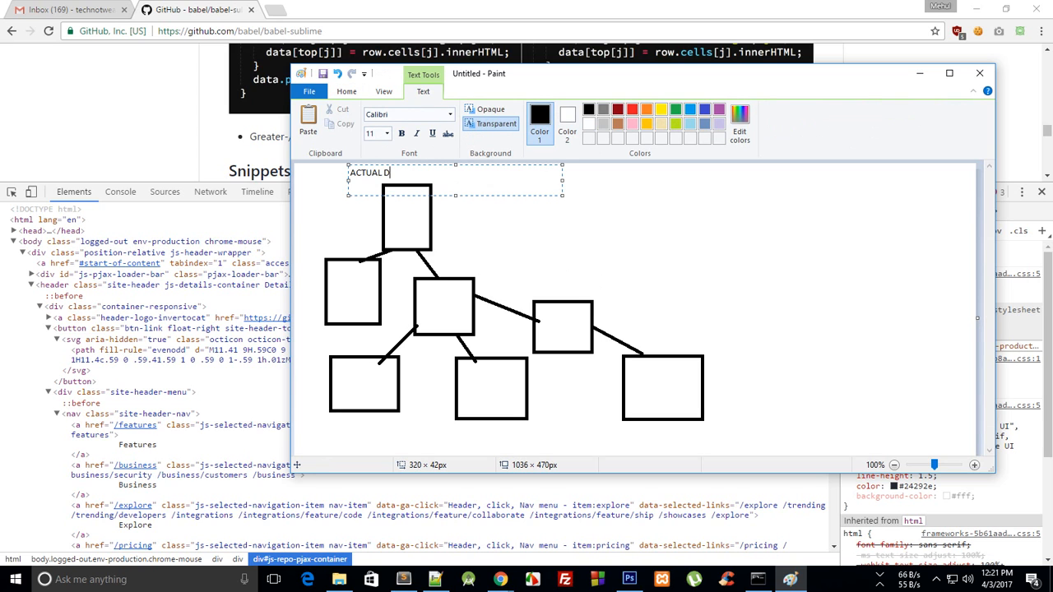
{"action": "left_click", "coordinate": [386, 133]}
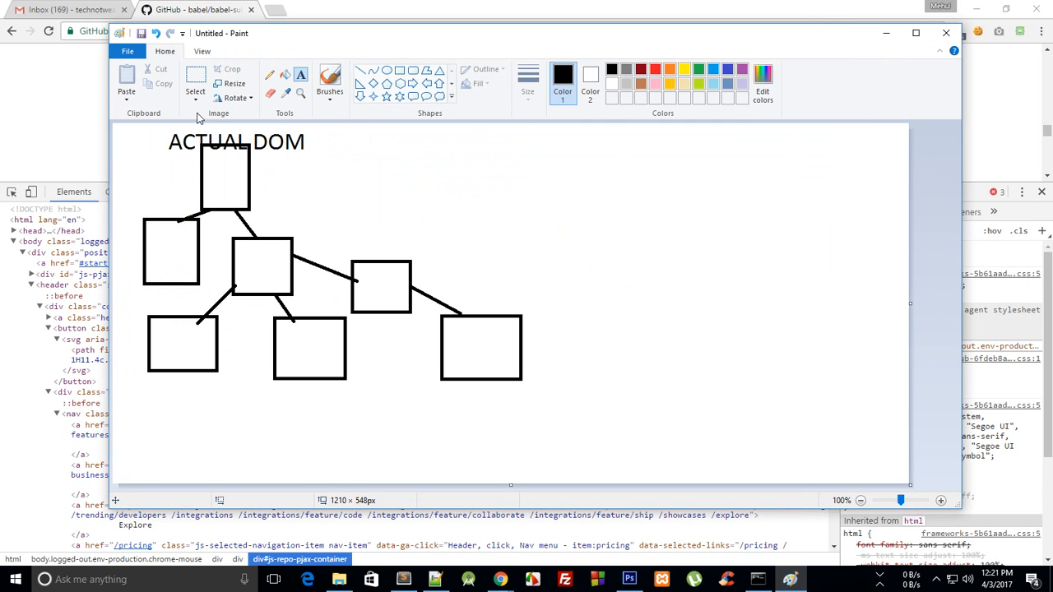
Copy the tree to the right and label the copy REACT DOM (VIRTUAL).
{"action": "left_click", "coordinate": [194, 79]}
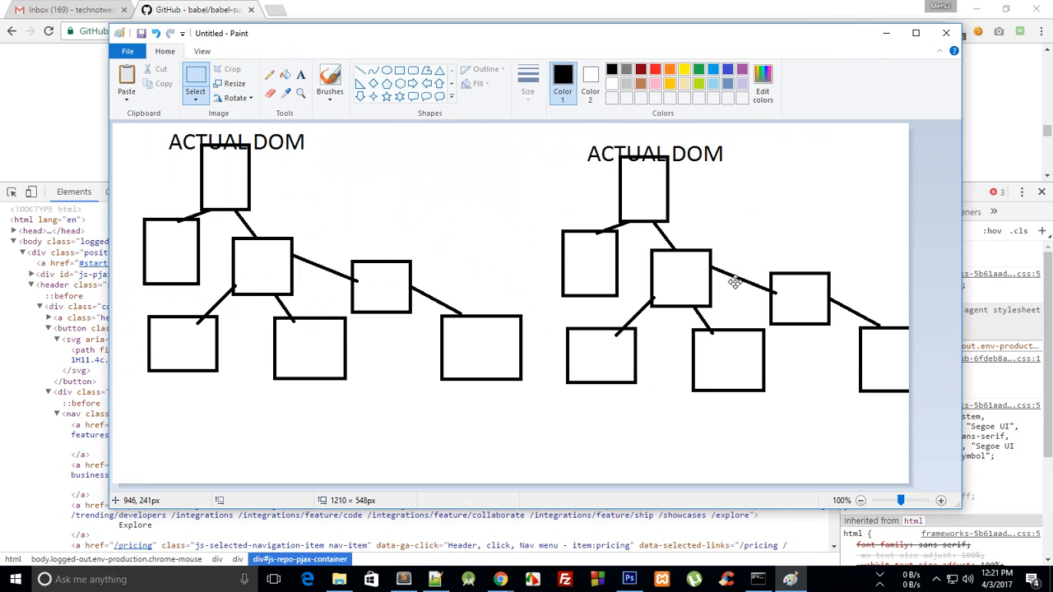
{"action": "mouse_move", "coordinate": [572, 136]}
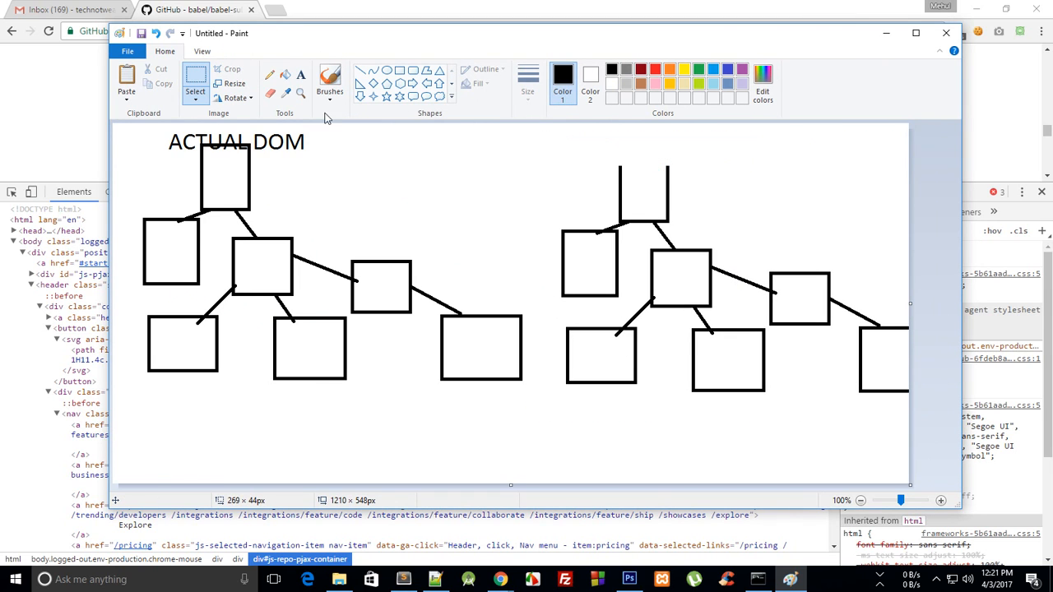
{"action": "left_click_drag", "start_coordinate": [578, 133], "coordinate": [775, 174]}
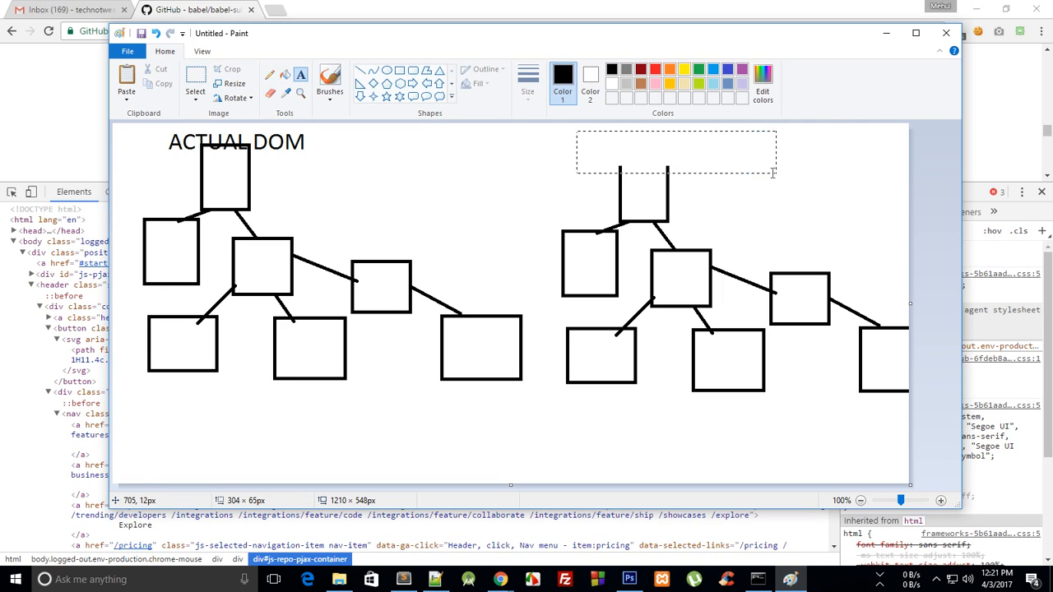
{"action": "type", "text": "REACT D"}
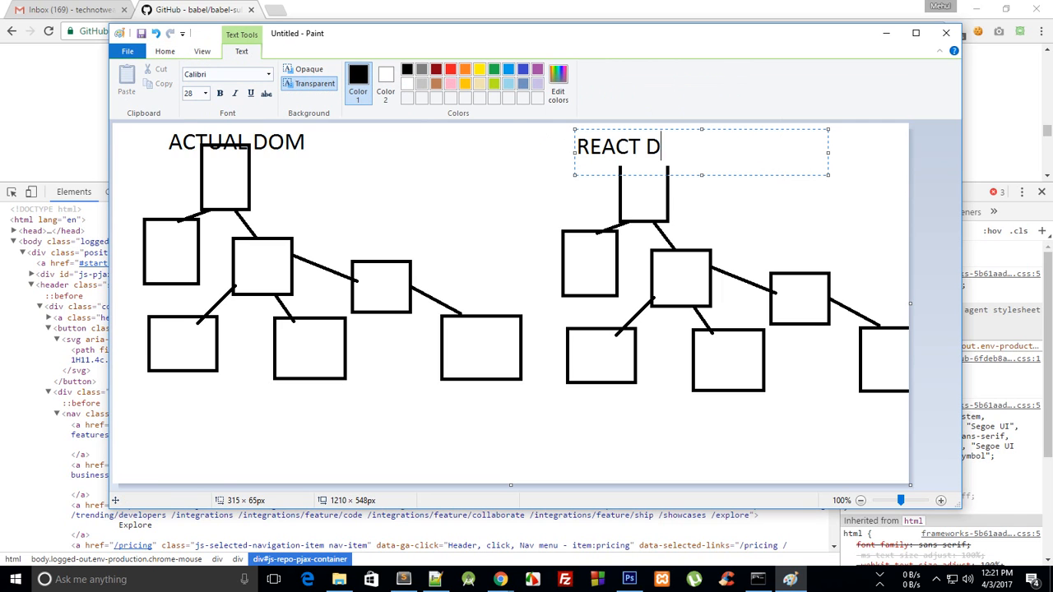
{"action": "type", "text": "OM (VIR"}
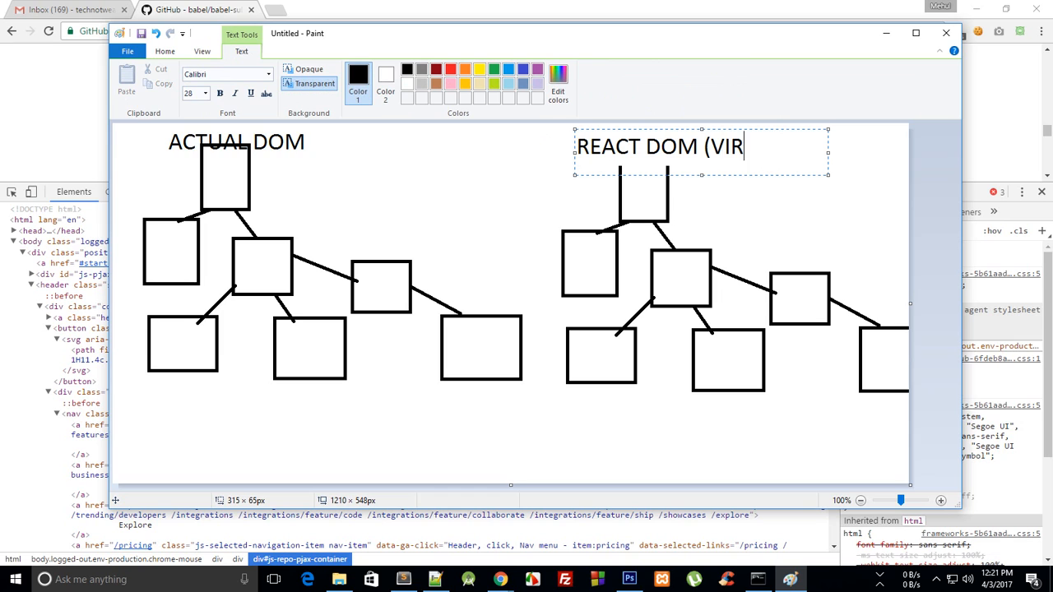
{"action": "type", "text": "TUAL"}
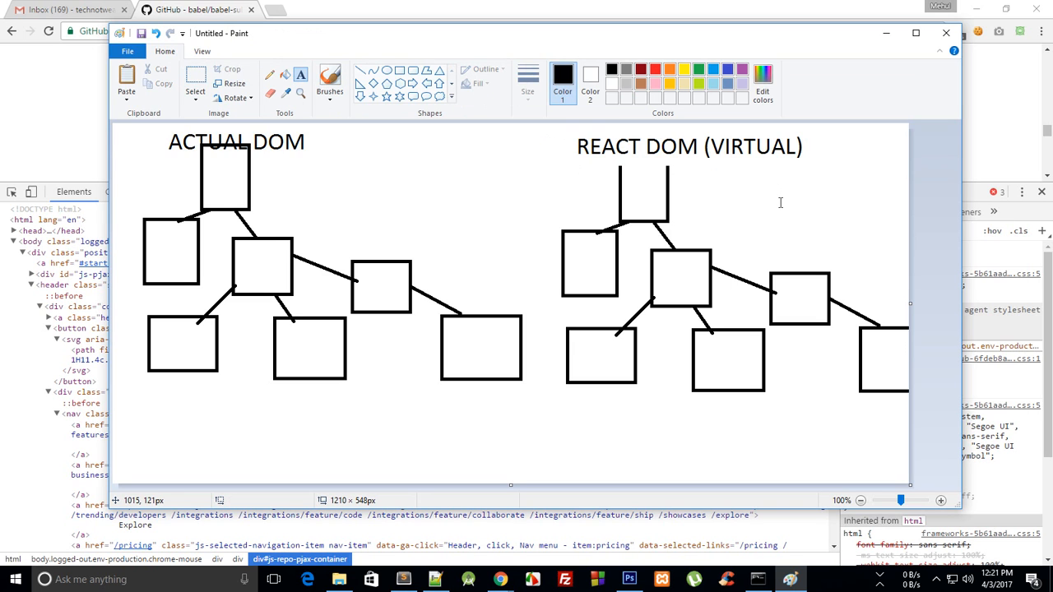
{"action": "mouse_move", "coordinate": [457, 39]}
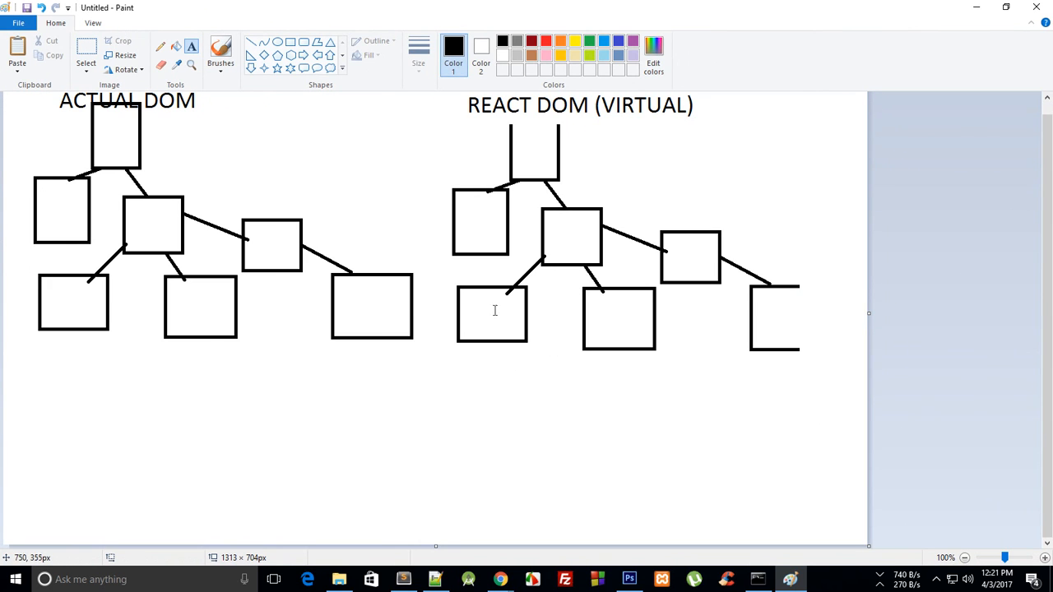
{"action": "mouse_move", "coordinate": [525, 359]}
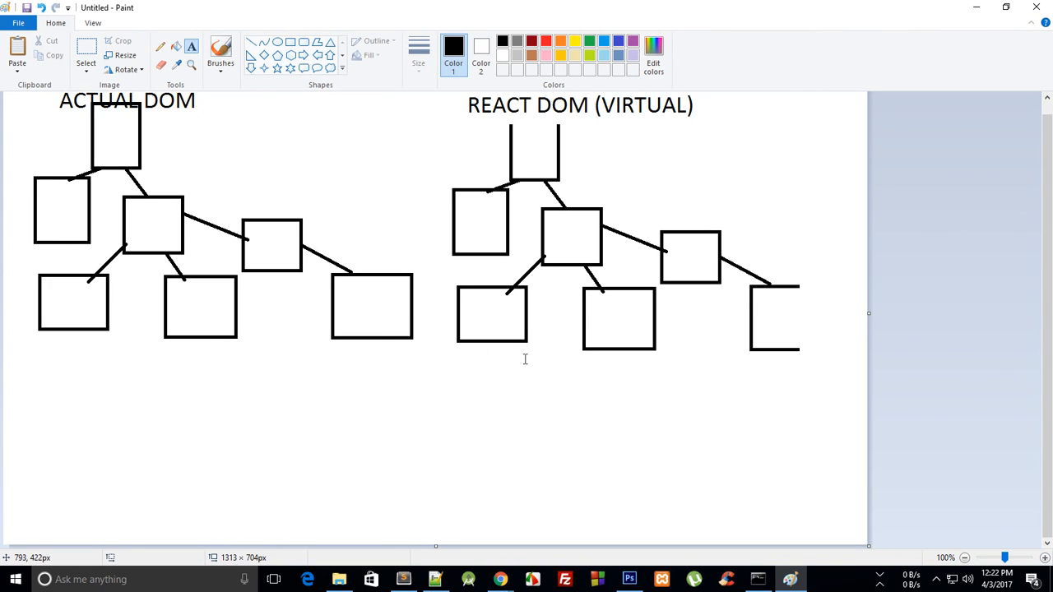
{"action": "mouse_move", "coordinate": [568, 255]}
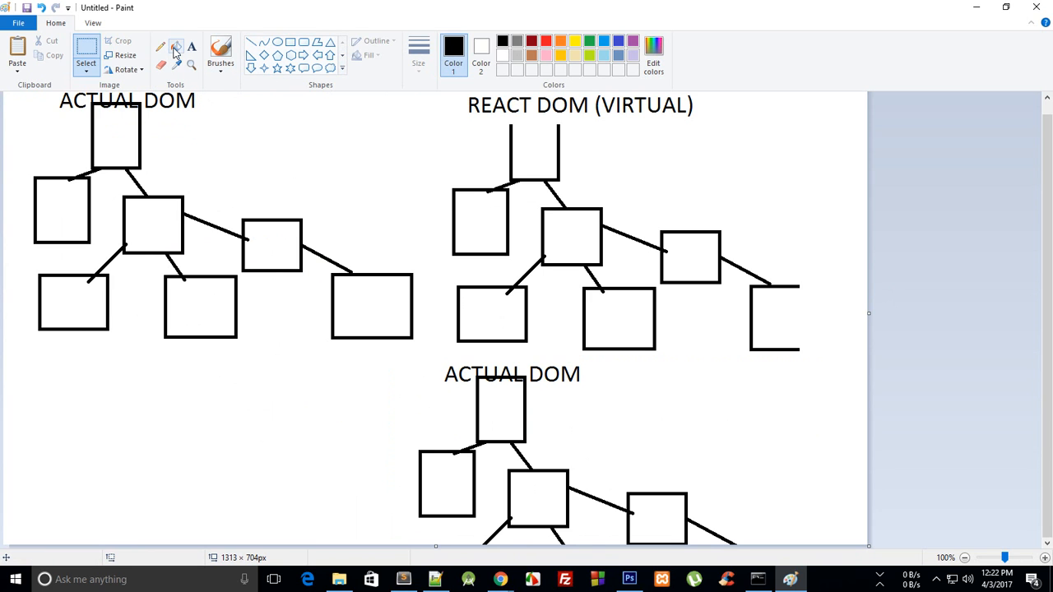
{"action": "left_click", "coordinate": [447, 483]}
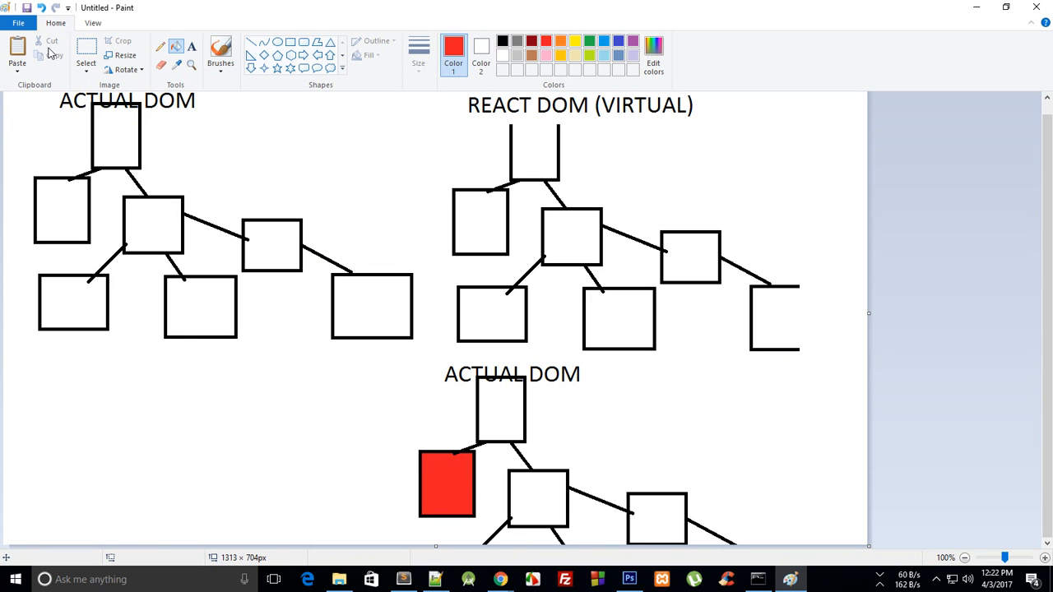
{"action": "mouse_move", "coordinate": [191, 46]}
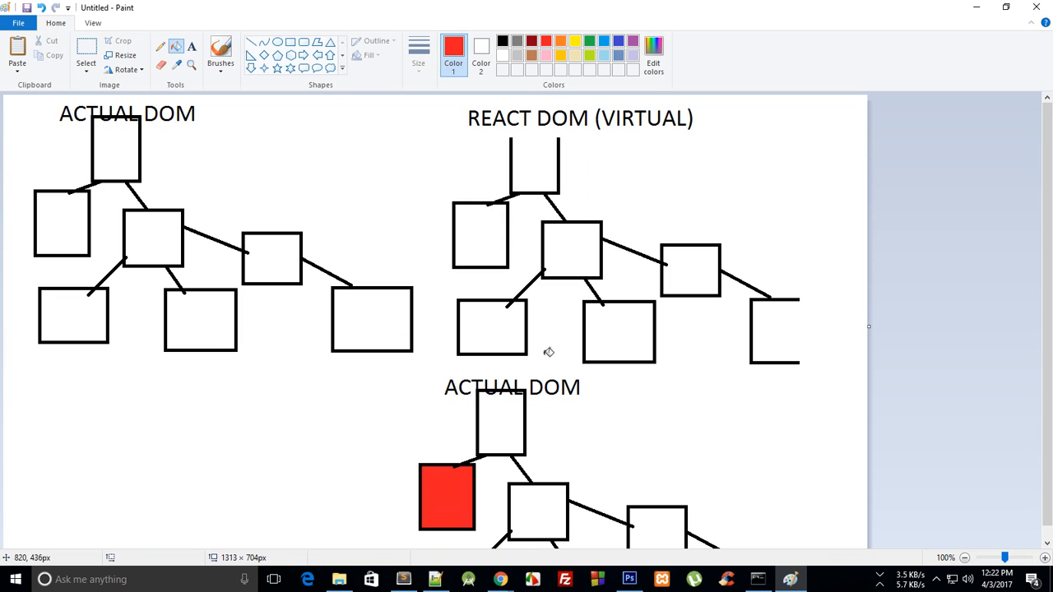
{"action": "mouse_move", "coordinate": [458, 224]}
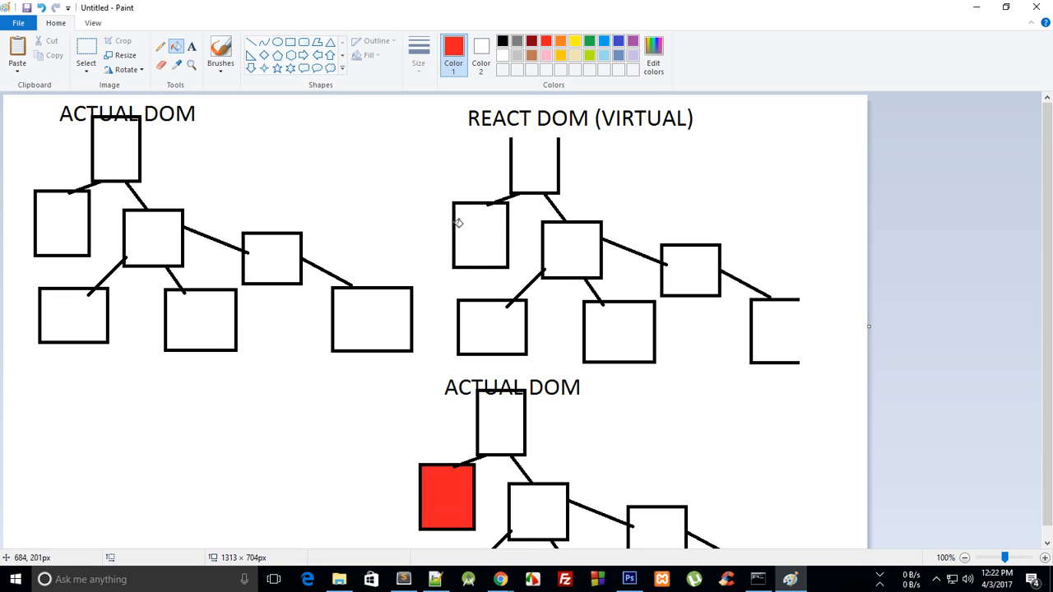
{"action": "mouse_move", "coordinate": [487, 197]}
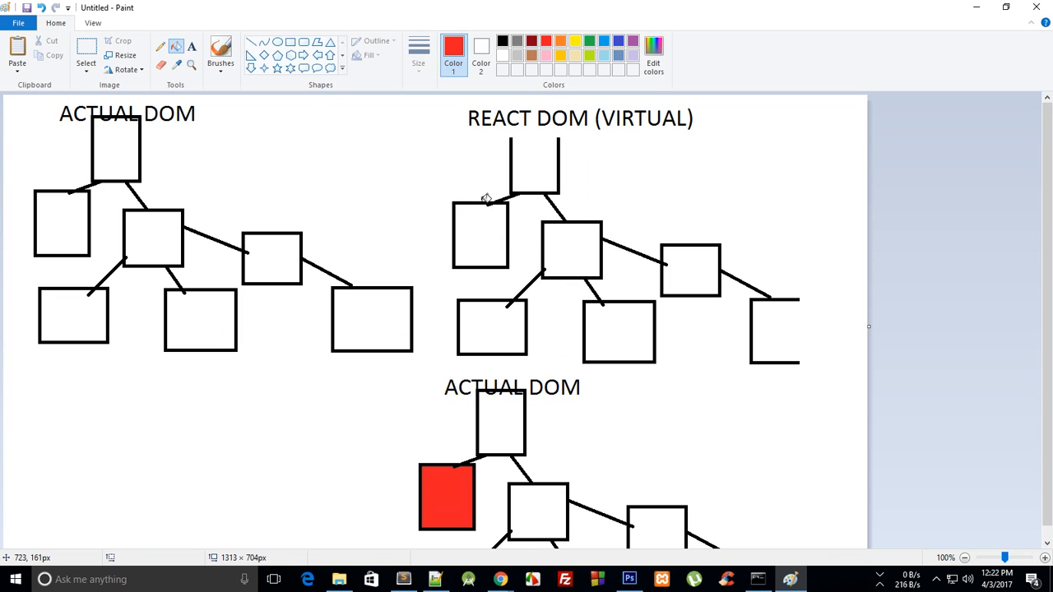
{"action": "mouse_move", "coordinate": [582, 106]}
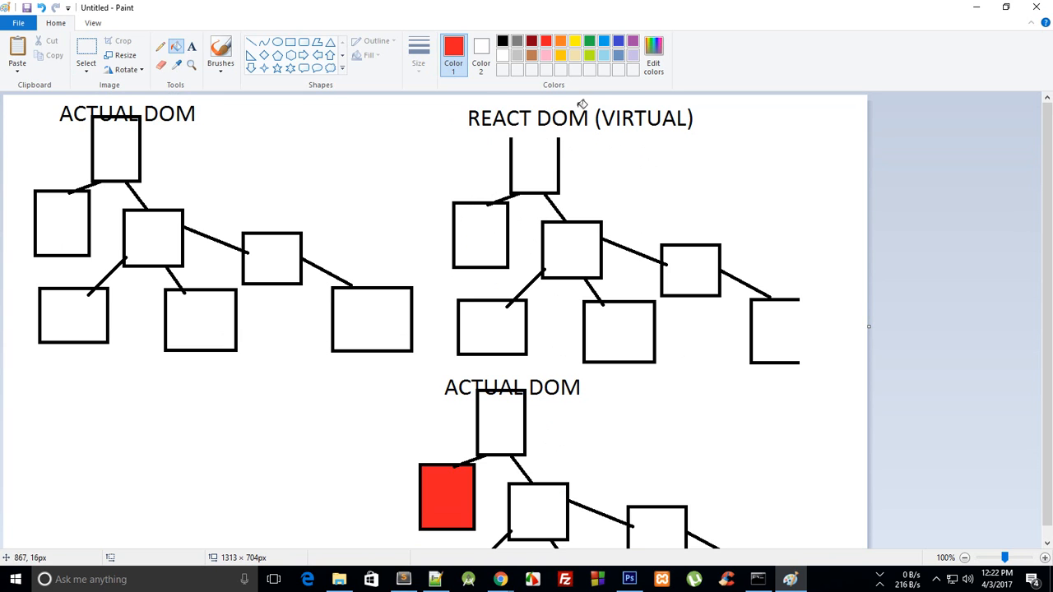
{"action": "mouse_move", "coordinate": [381, 247]}
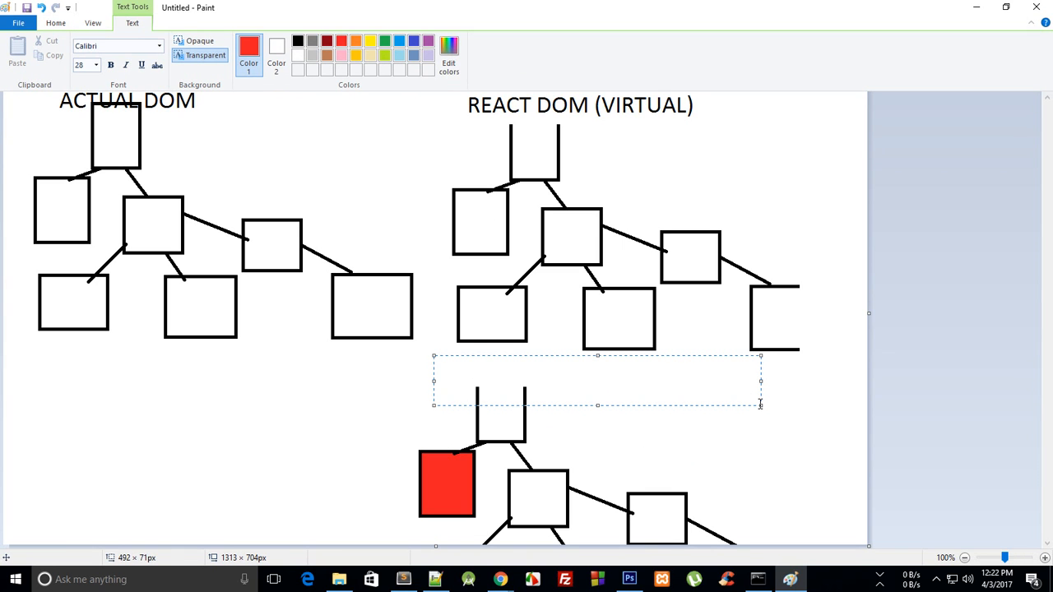
Replace the lower tree's label with red text reading 'Updated Virtual DOM'.
{"action": "type", "text": "Re"}
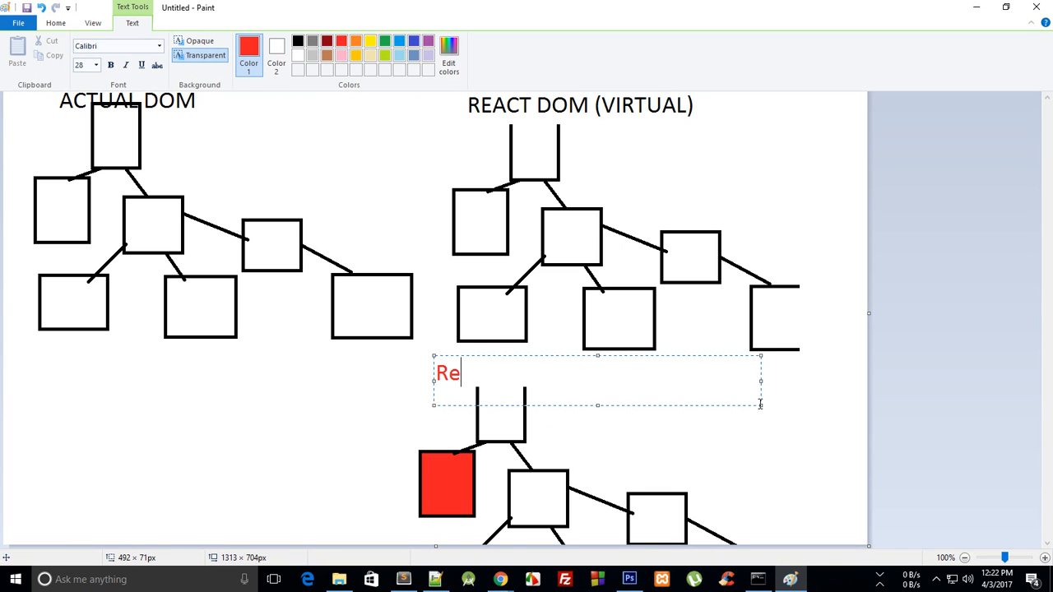
{"action": "type", "text": "act"}
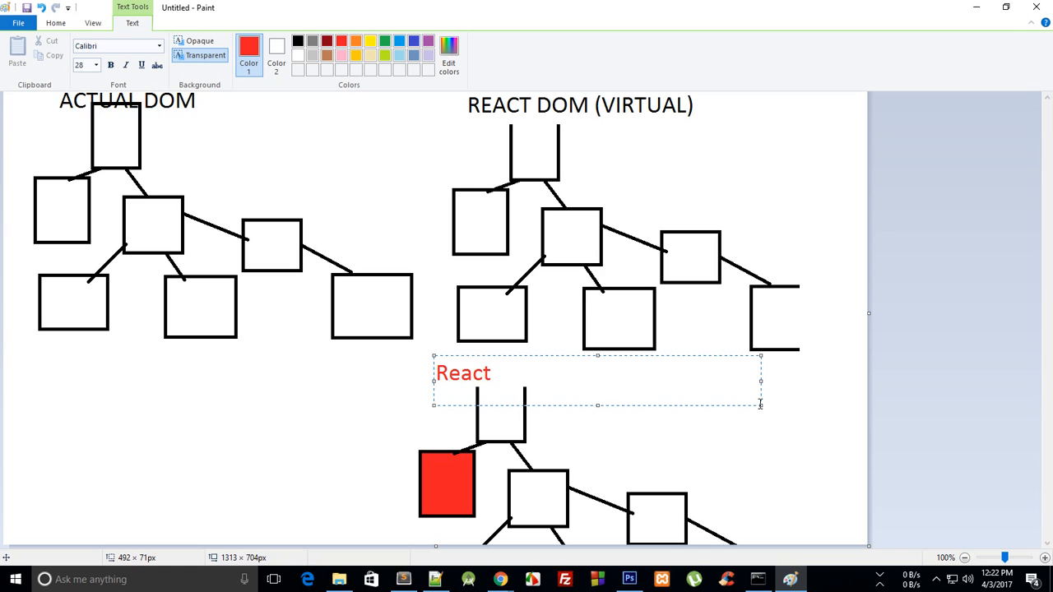
{"action": "type", "text": "Updated"}
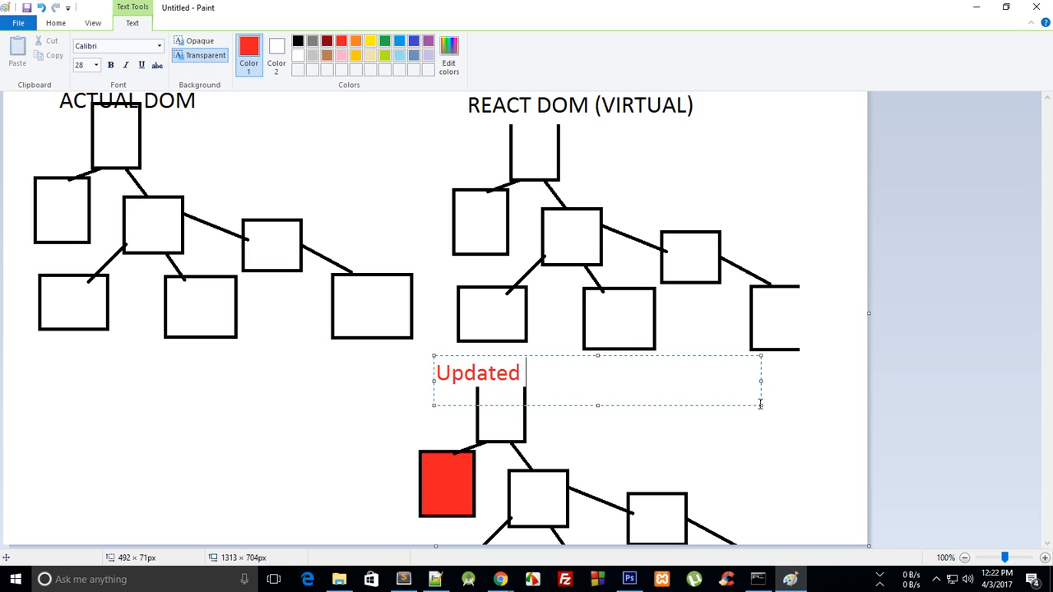
{"action": "type", "text": "Virtual DOM"}
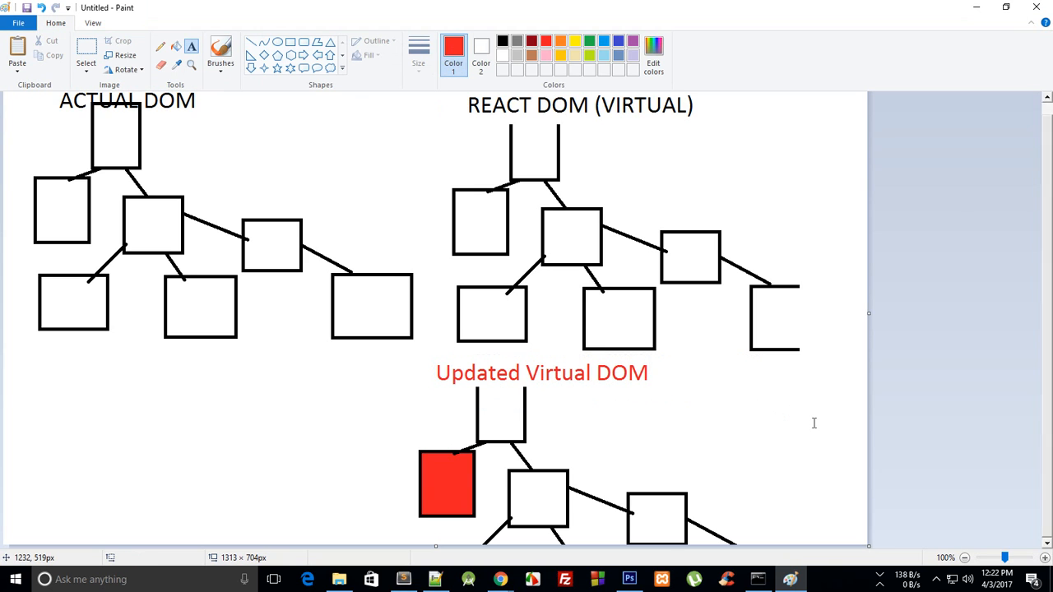
{"action": "scroll", "scroll_direction": "up", "scroll_amount": 3}
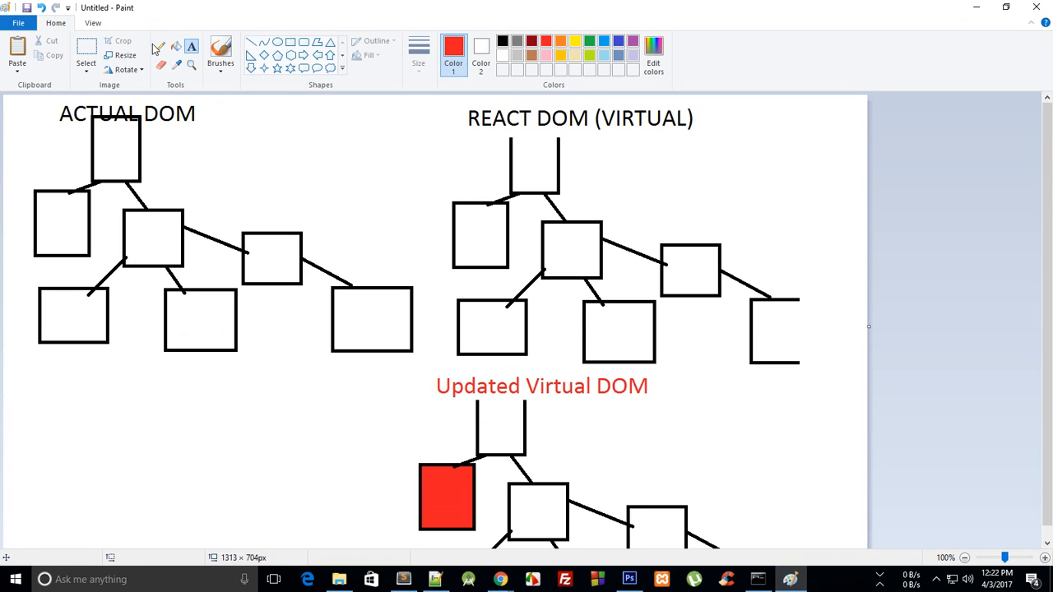
Draw red circles around both nodes and a curved arrow ending at the actual DOM's left child.
{"action": "left_click_drag", "start_coordinate": [481, 245], "coordinate": [447, 464]}
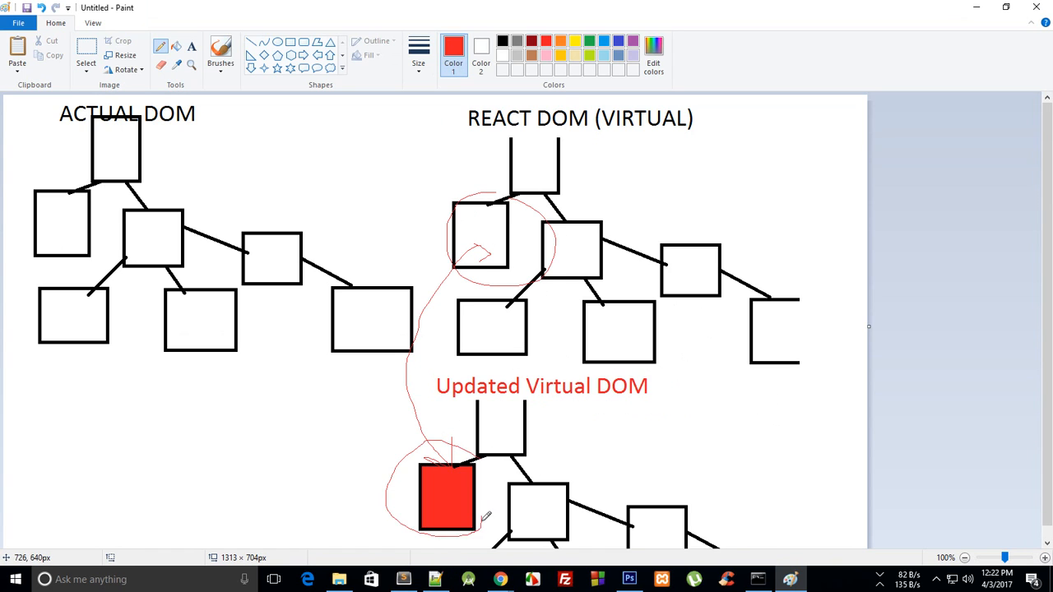
{"action": "left_click_drag", "start_coordinate": [469, 510], "coordinate": [95, 337]}
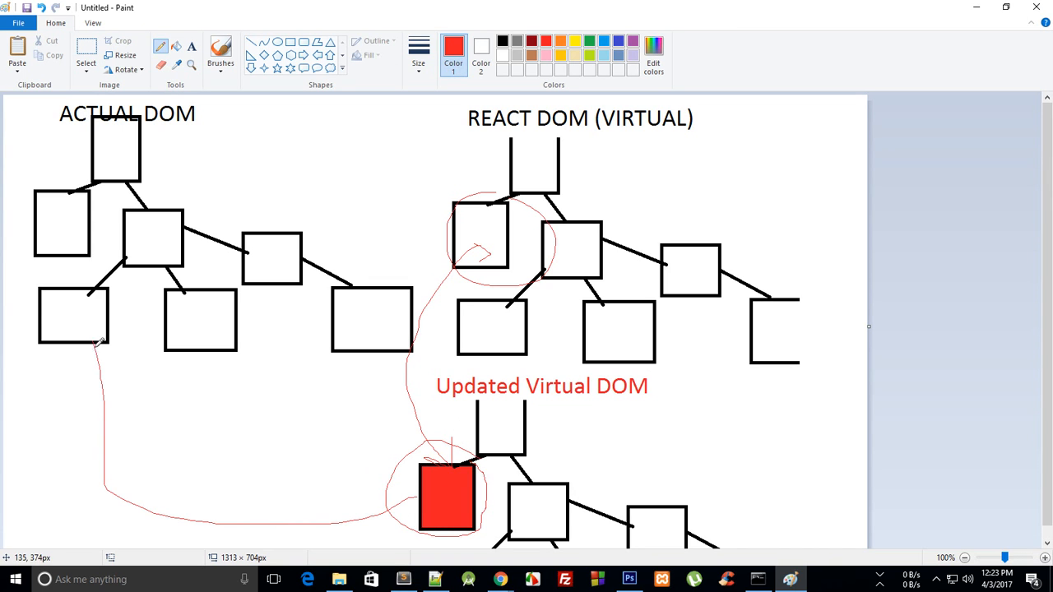
{"action": "left_click_drag", "start_coordinate": [99, 340], "coordinate": [82, 263]}
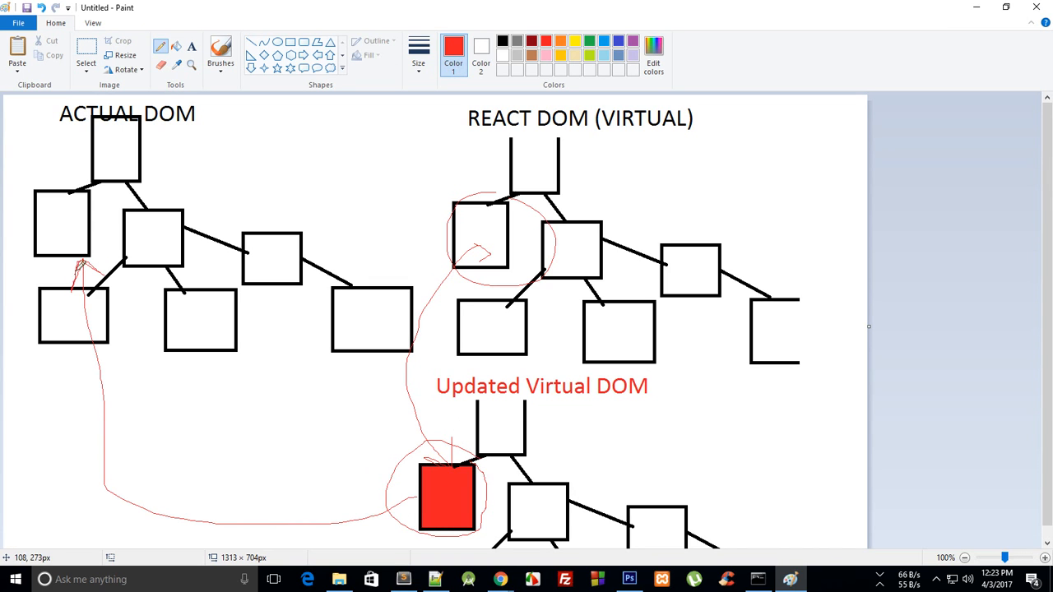
{"action": "mouse_move", "coordinate": [370, 286]}
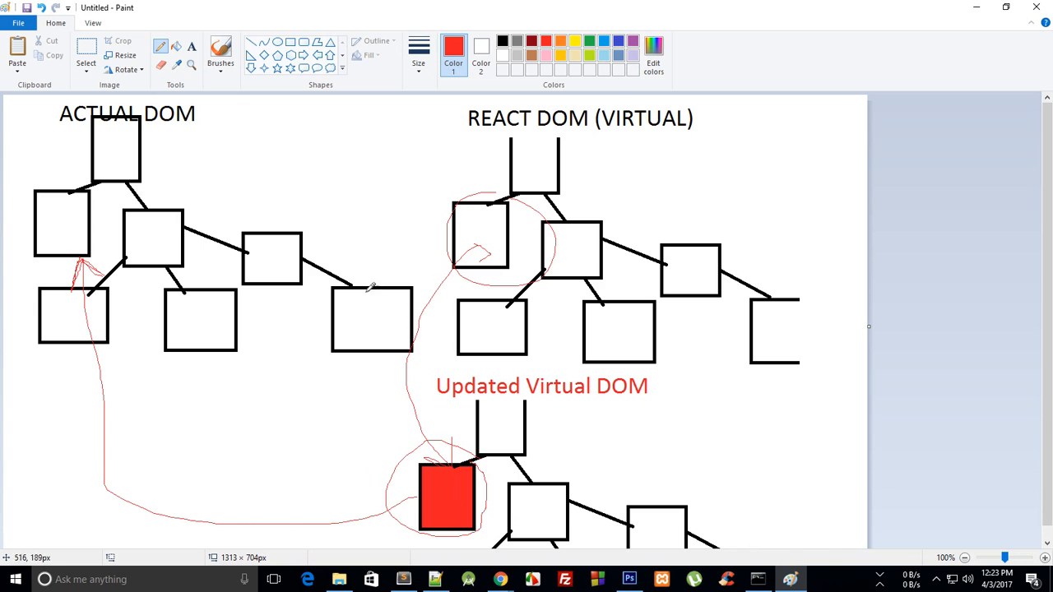
{"action": "mouse_move", "coordinate": [306, 43]}
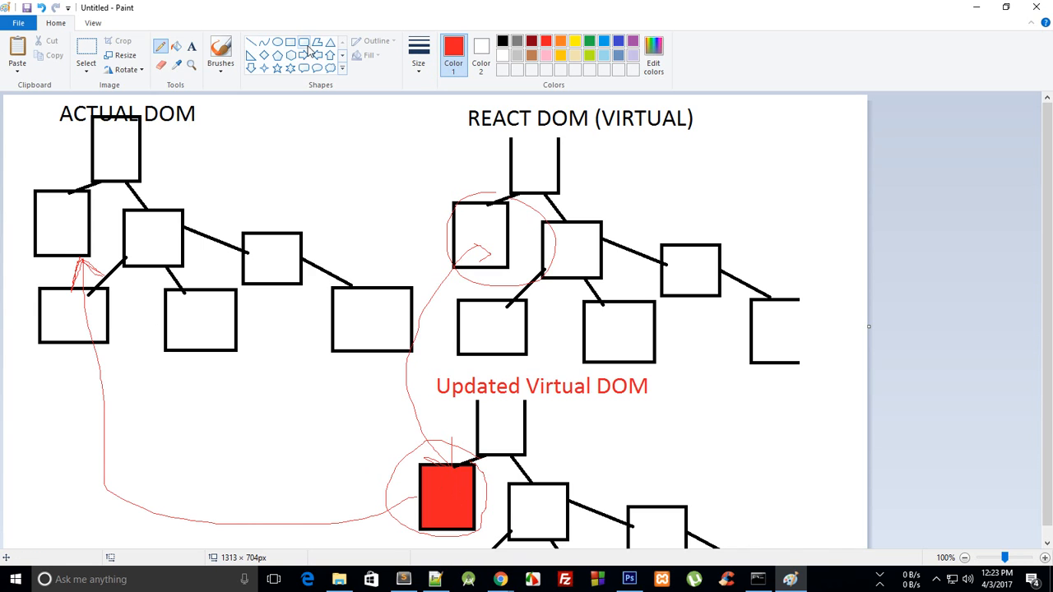
{"action": "mouse_move", "coordinate": [602, 41]}
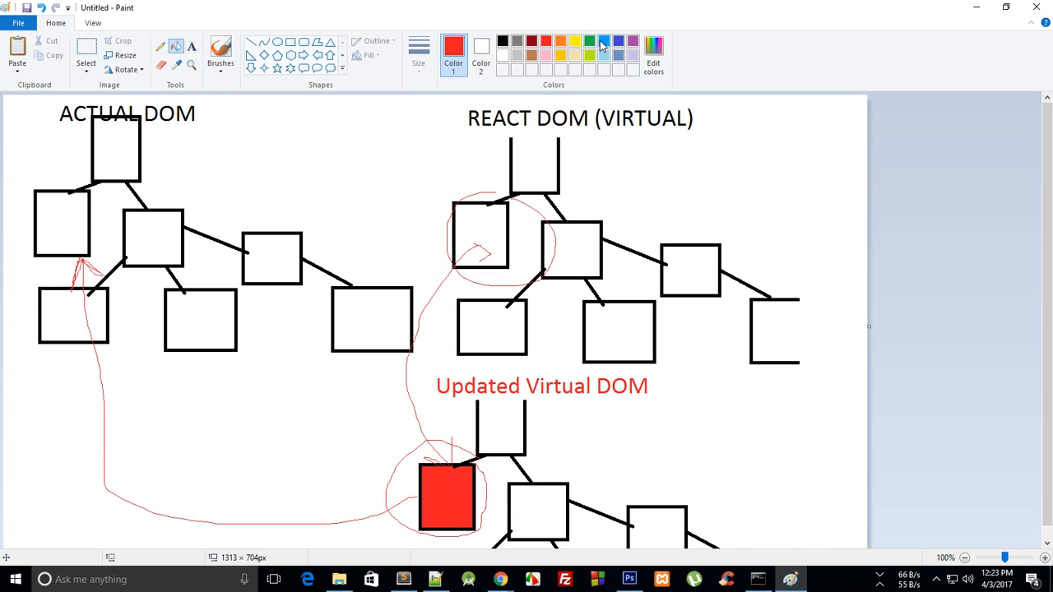
Pick green and fill the actual DOM's left child box with it.
{"action": "left_click", "coordinate": [60, 223]}
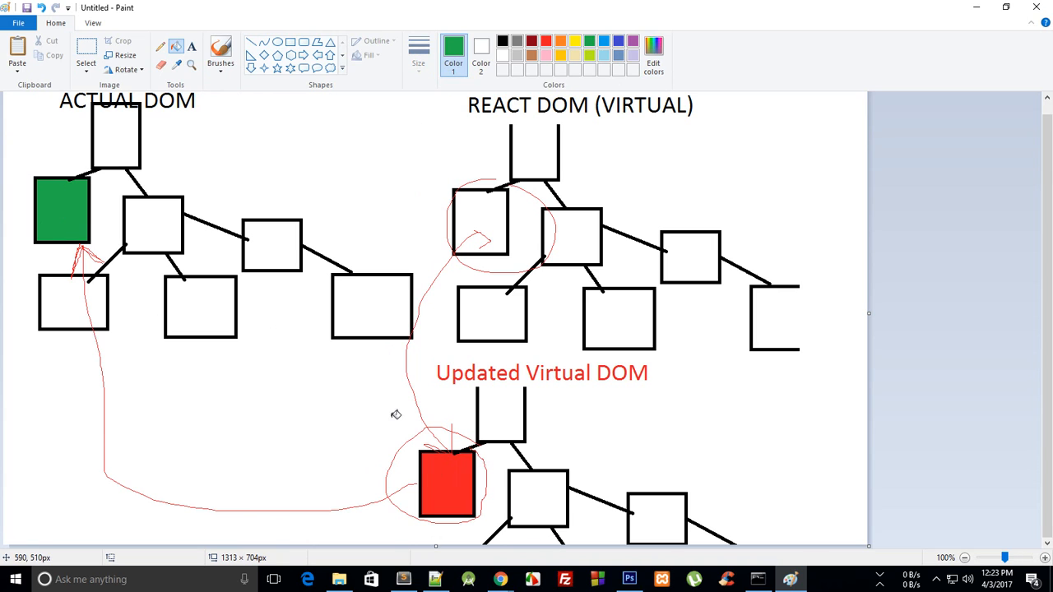
{"action": "mouse_move", "coordinate": [474, 464]}
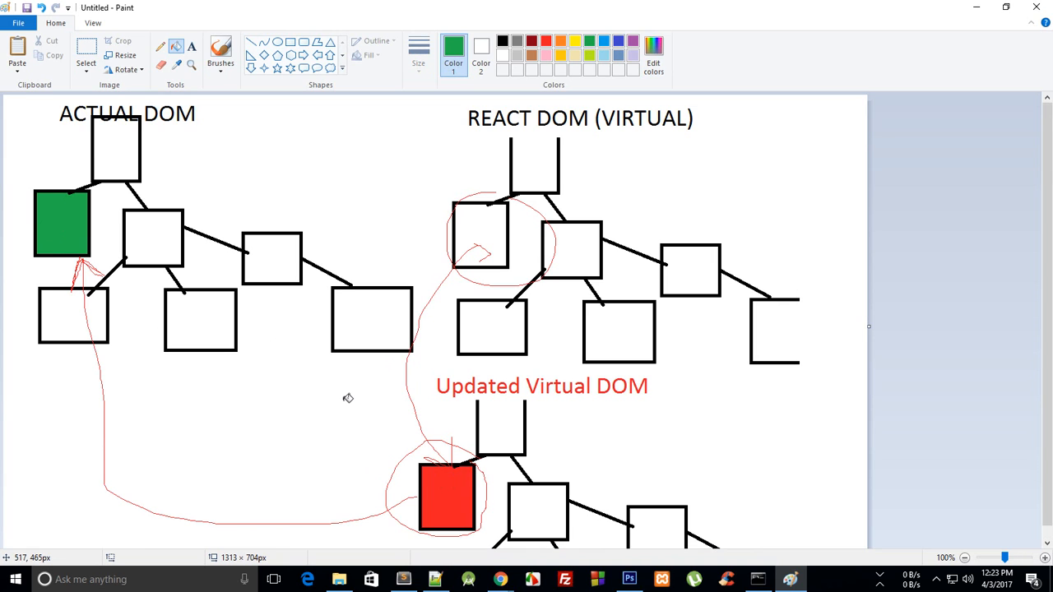
{"action": "mouse_move", "coordinate": [145, 232]}
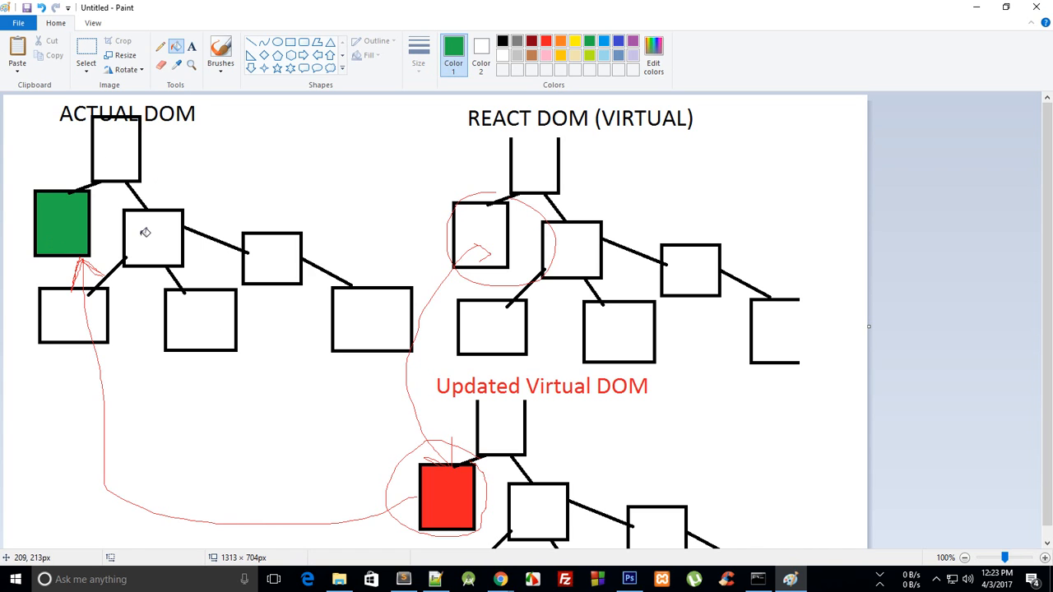
{"action": "mouse_move", "coordinate": [296, 203]}
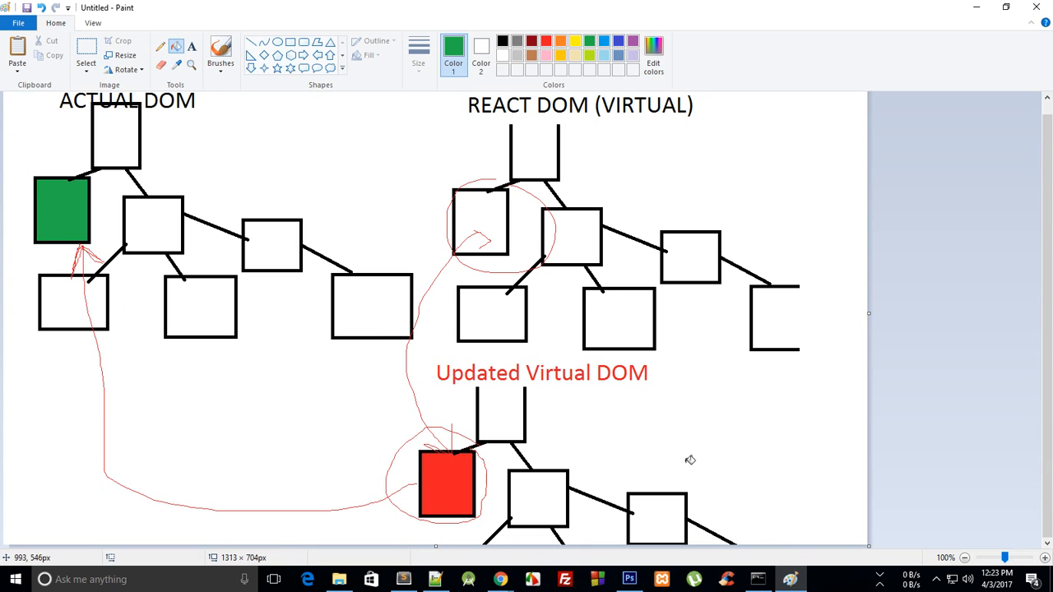
{"action": "mouse_move", "coordinate": [178, 230]}
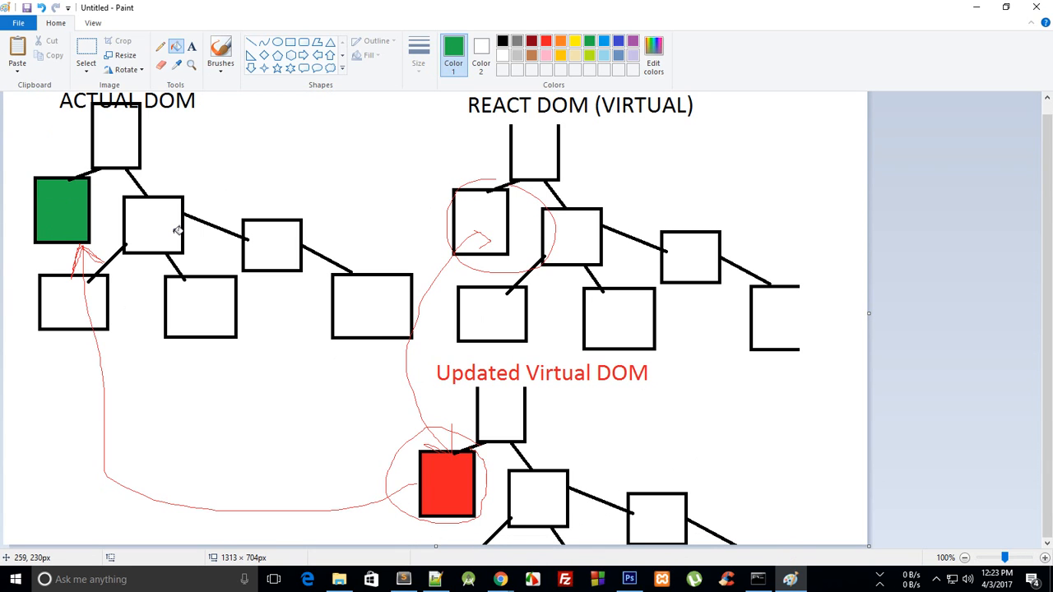